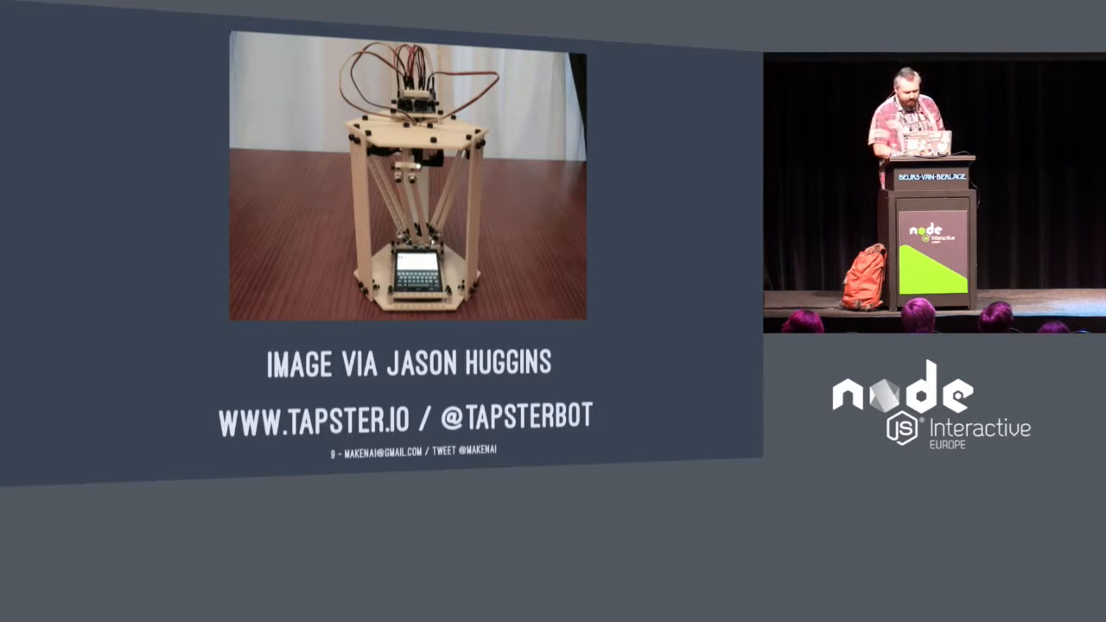
key("right")
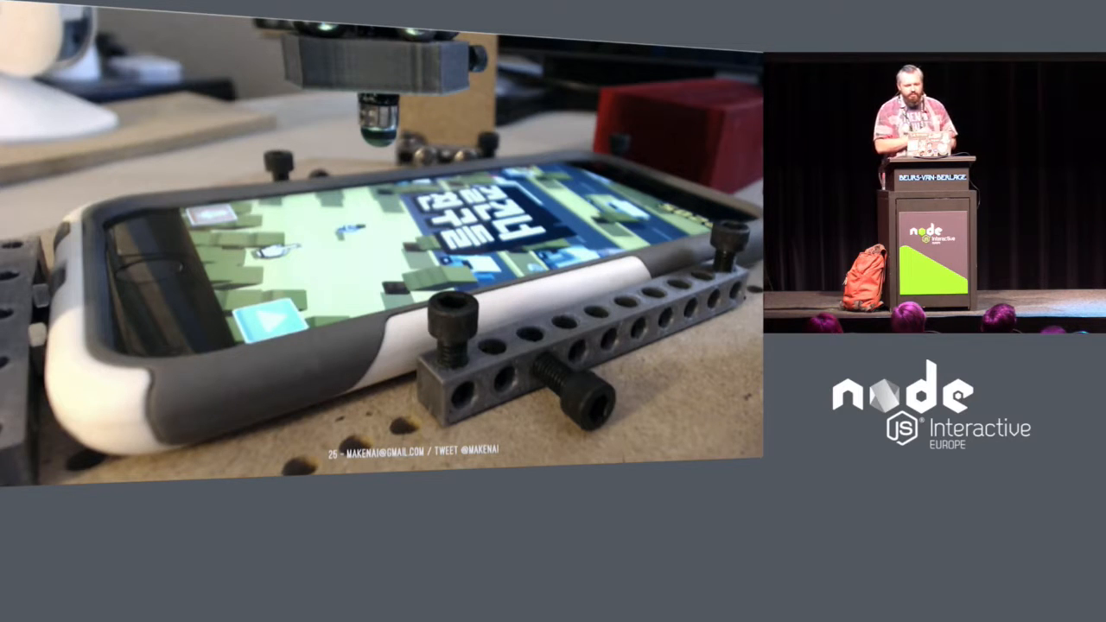
key("Right")
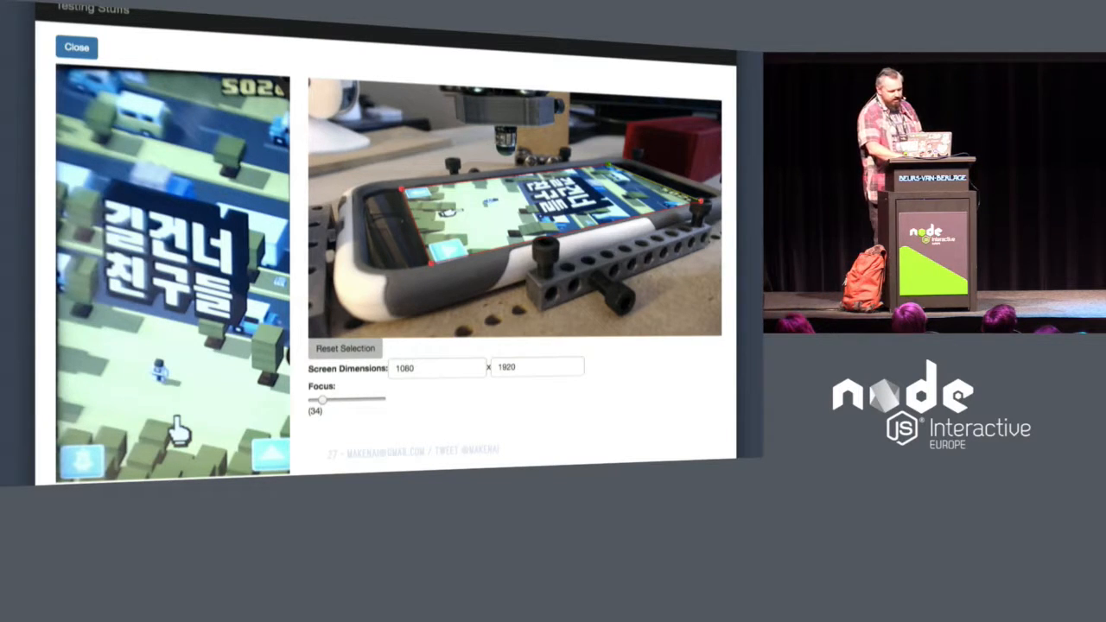
left_click(76, 46)
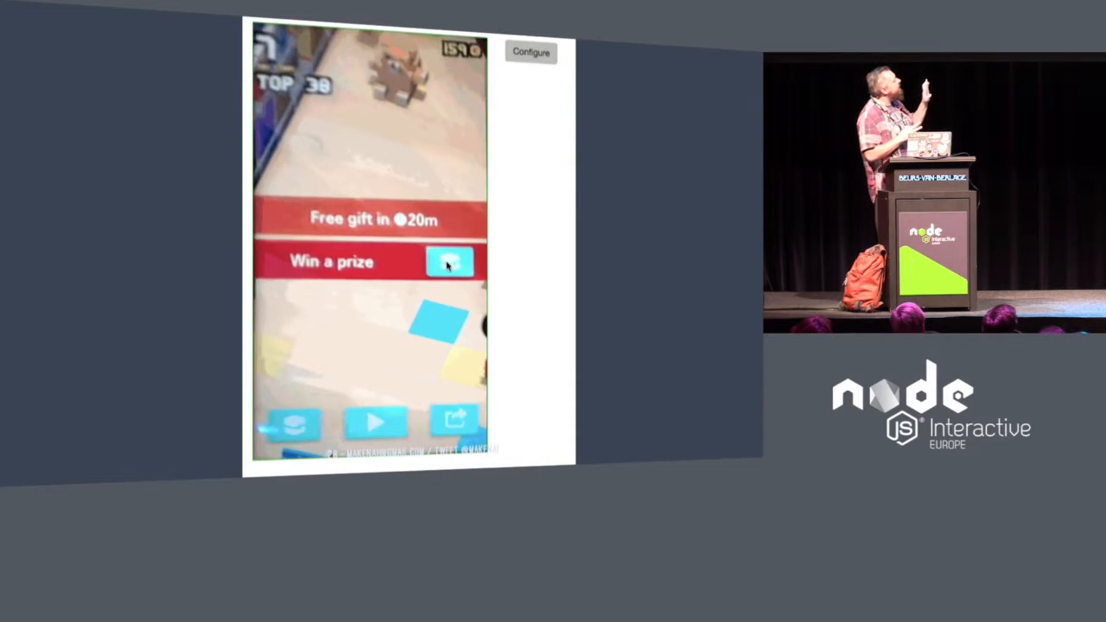
left_click(449, 261)
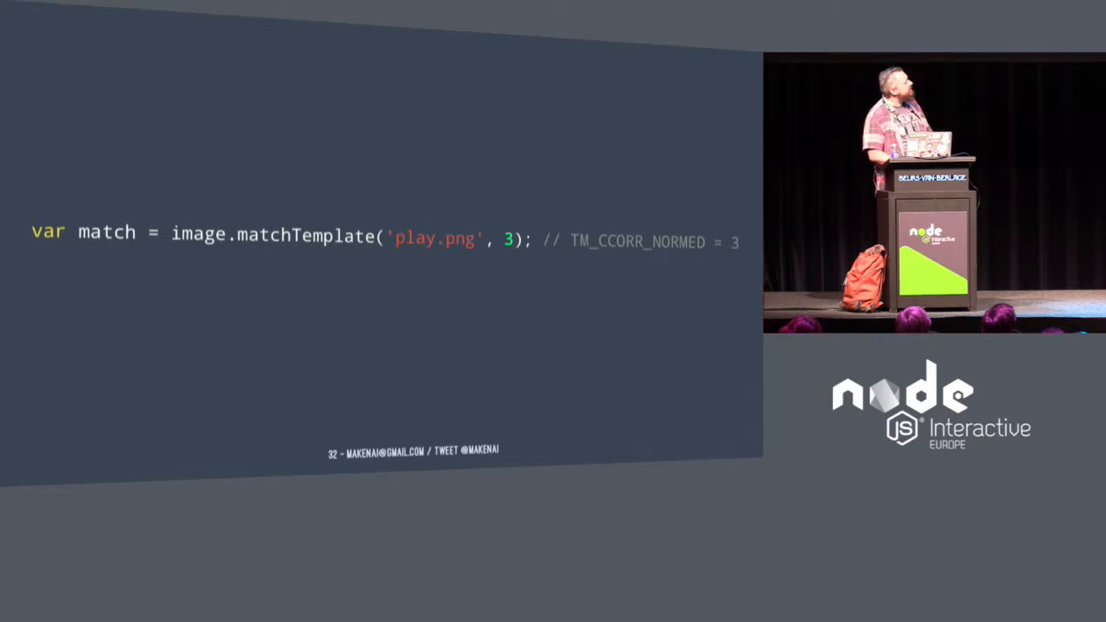
key("Right")
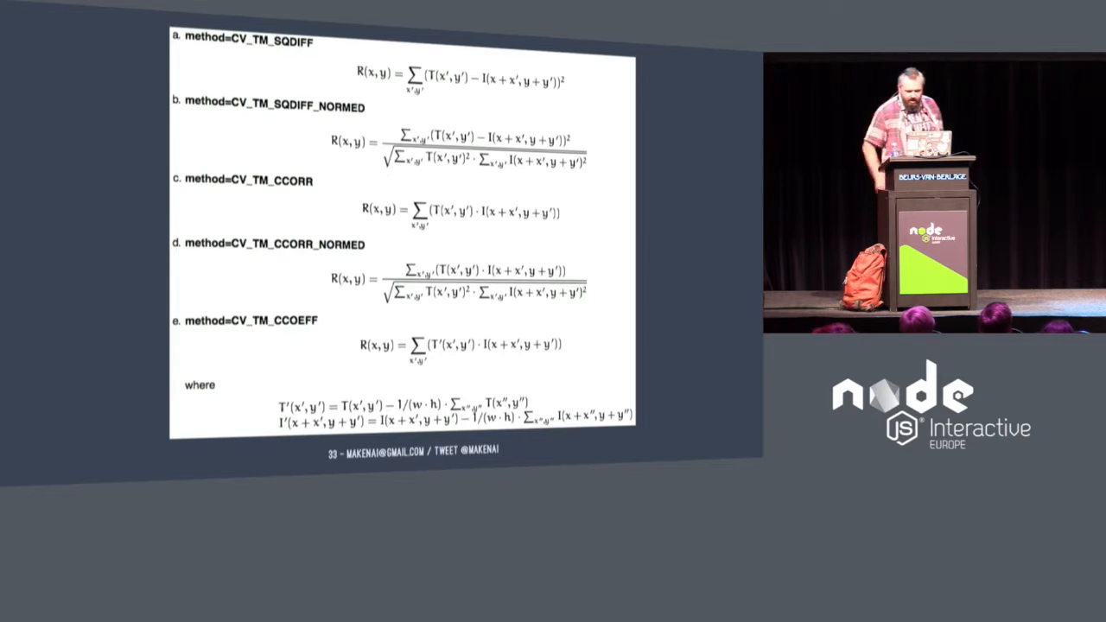
key("Right")
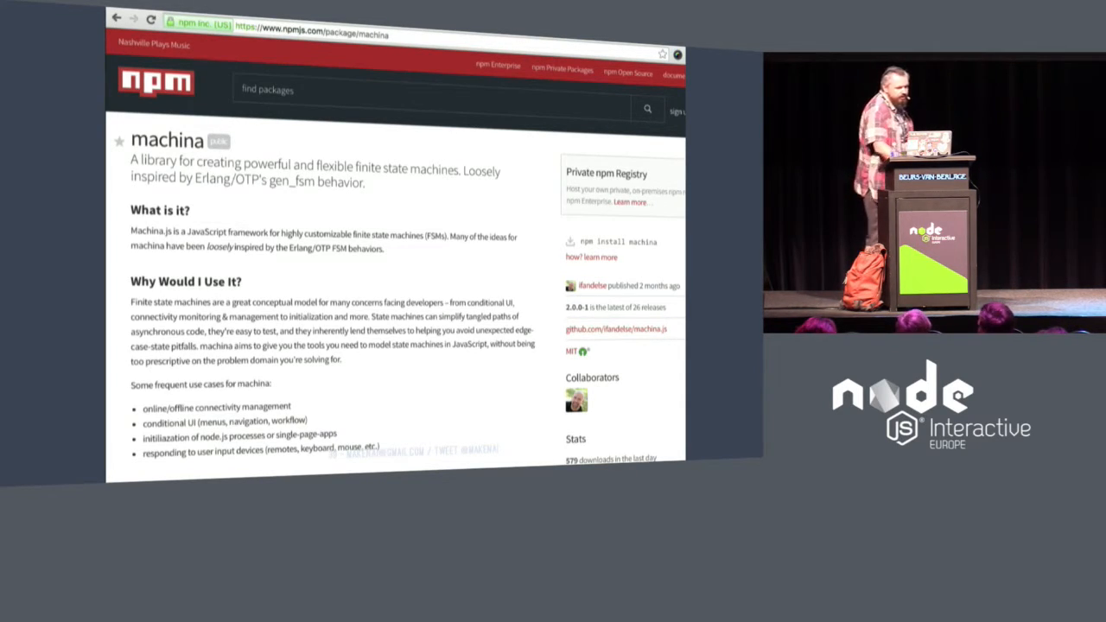
key("Right")
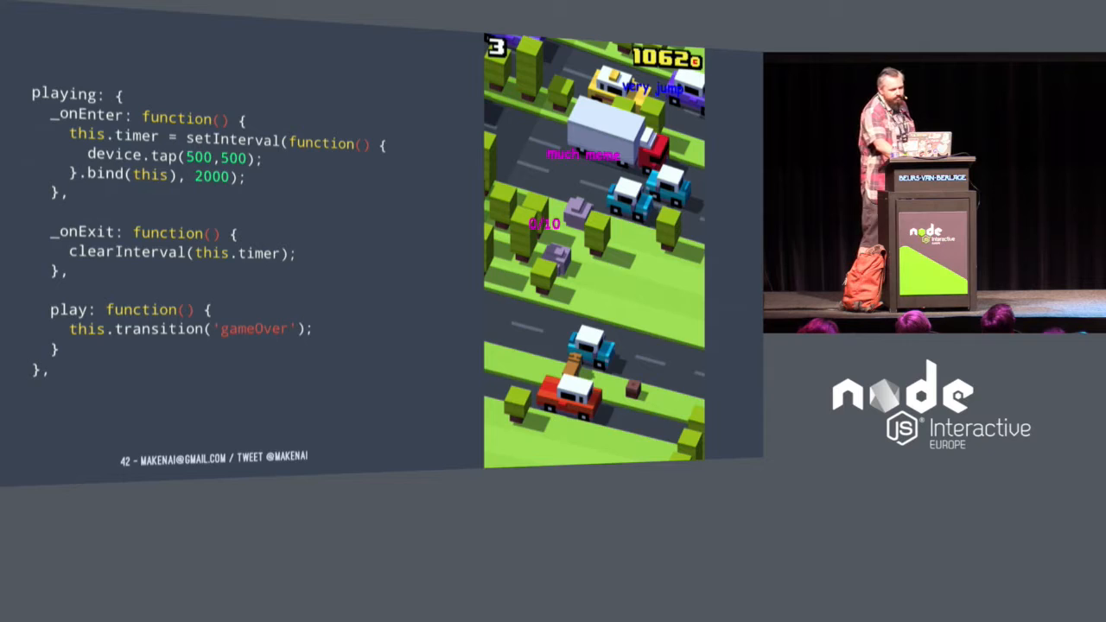
key("Right")
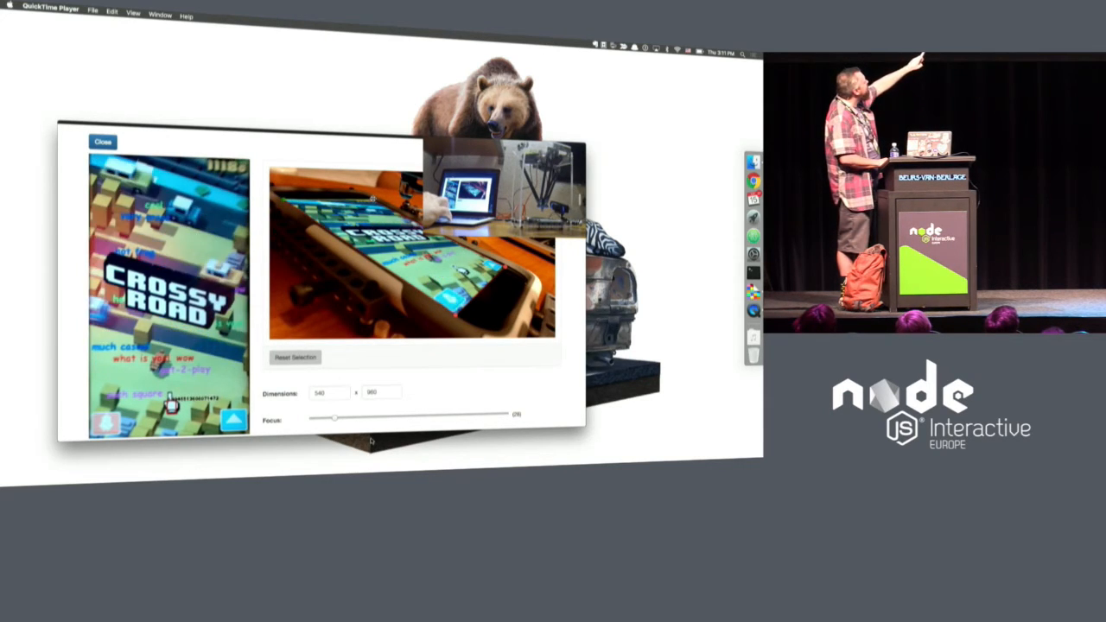
left_click_drag(336, 418, 361, 418)
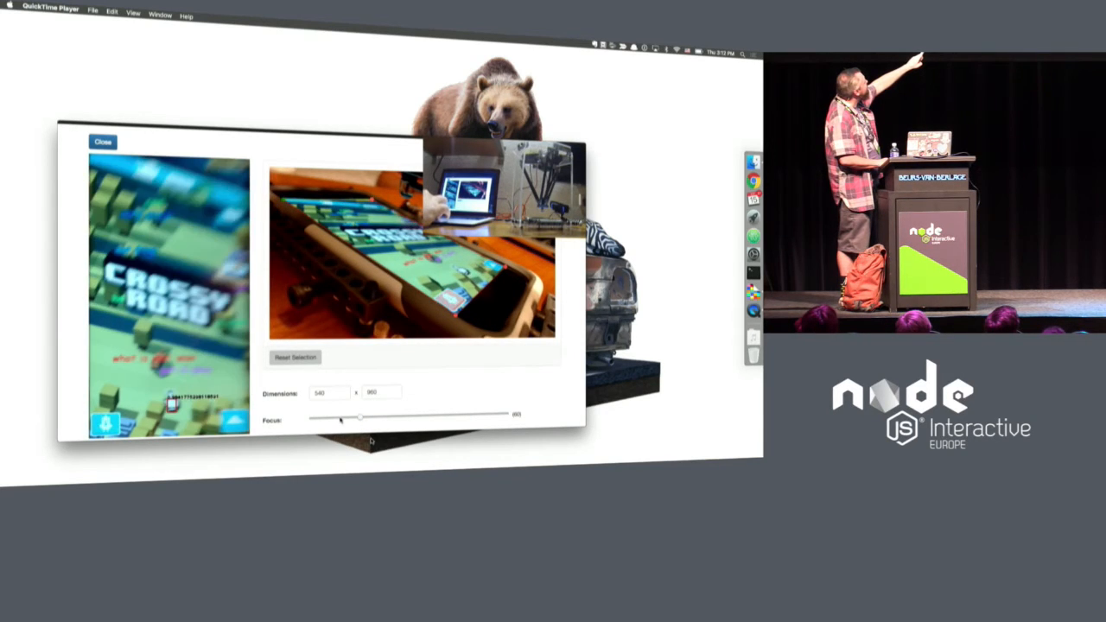
left_click_drag(360, 419, 334, 419)
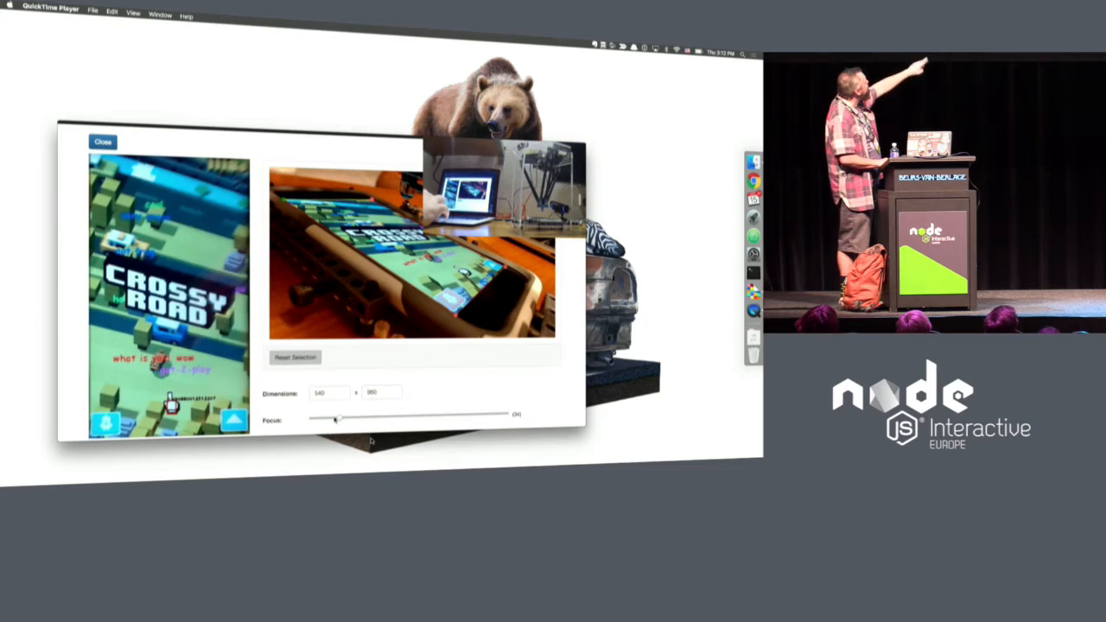